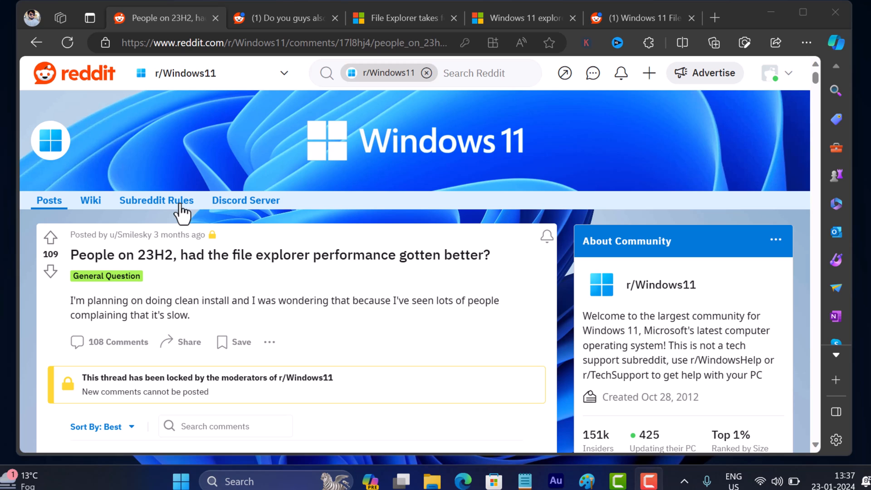
pyautogui.moveTo(123, 220)
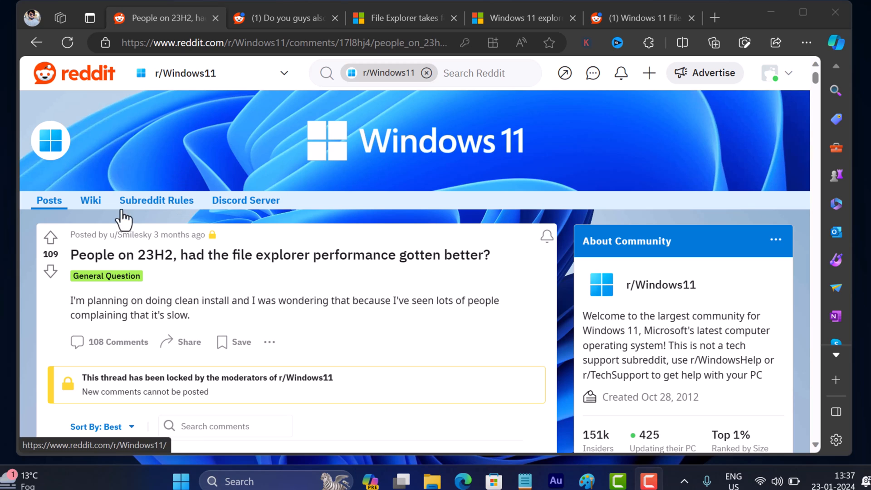
# Highlight the 23H2 performance post title, then the laggy File Explorer animations thread title.
pyautogui.moveTo(70, 254); pyautogui.dragTo(312, 255)
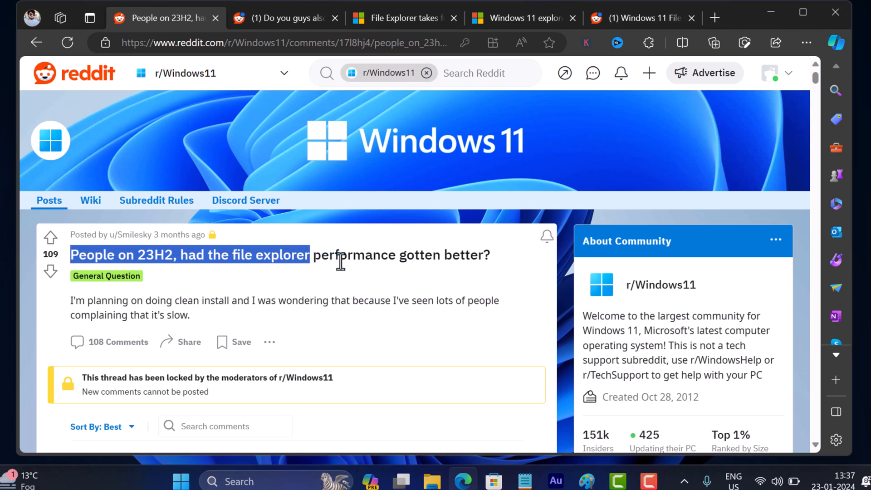
pyautogui.moveTo(341, 255); pyautogui.dragTo(491, 256)
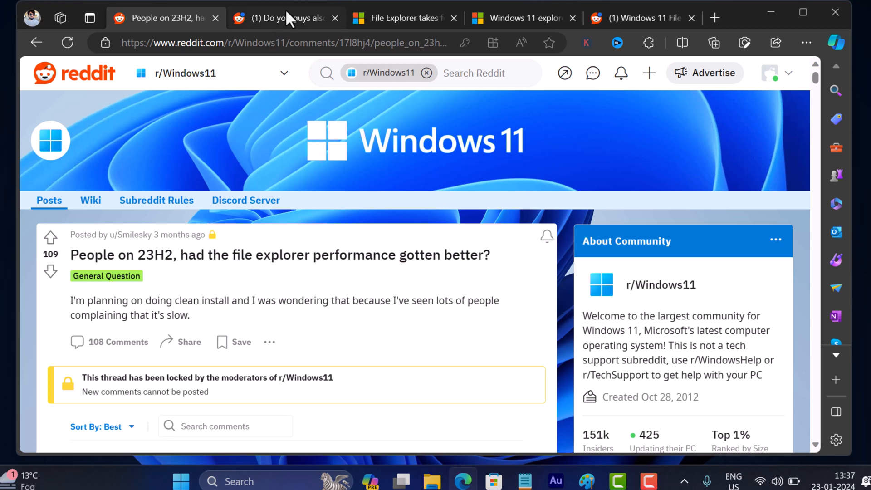
pyautogui.click(278, 17)
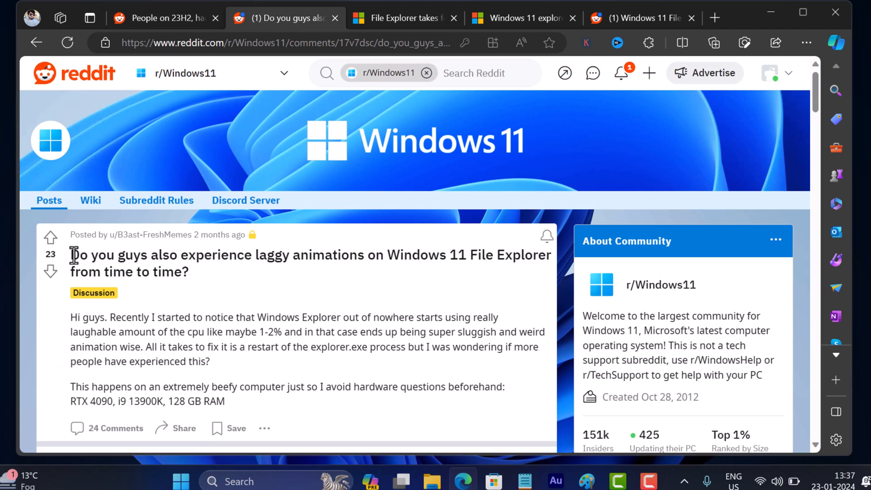
pyautogui.moveTo(71, 255); pyautogui.dragTo(259, 254)
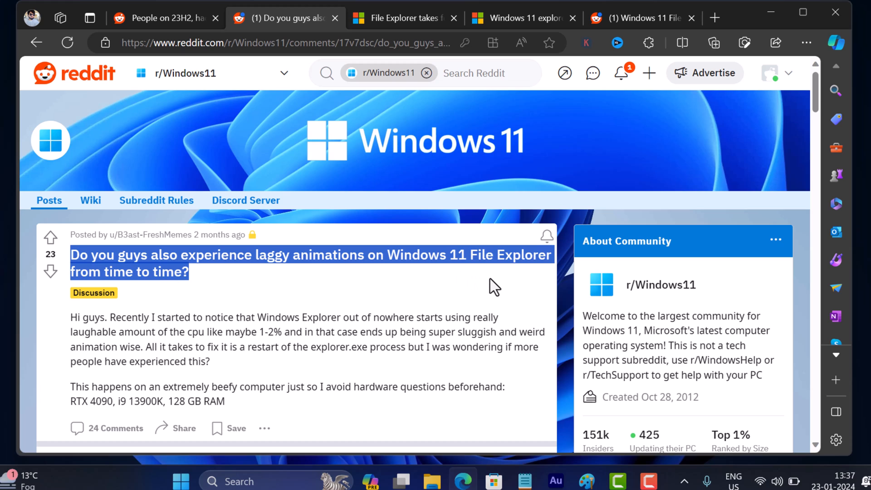
# Highlight the titles of 'File Explorer takes forever to load' and 'explorer super slow' threads.
pyautogui.click(403, 17)
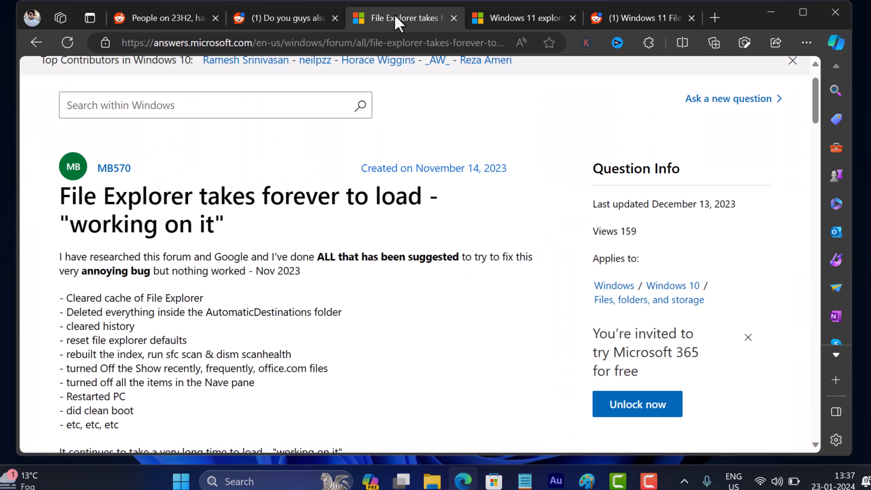
pyautogui.moveTo(60, 205)
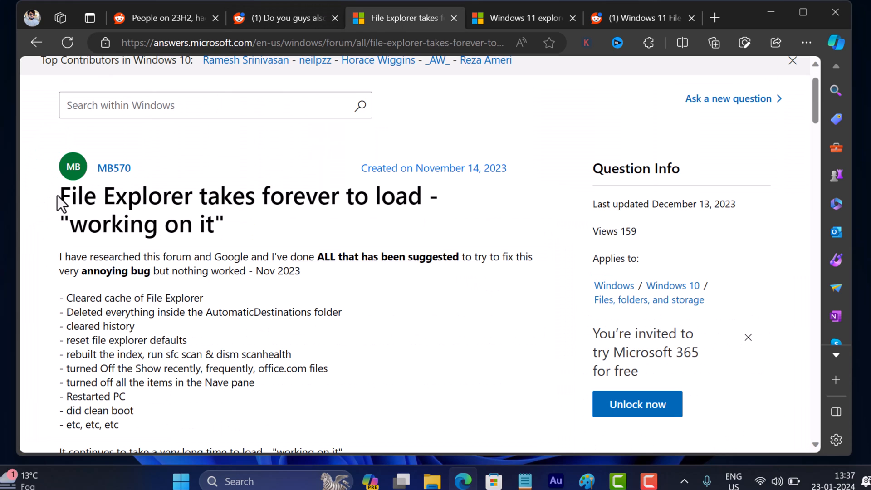
pyautogui.moveTo(60, 196); pyautogui.dragTo(222, 225)
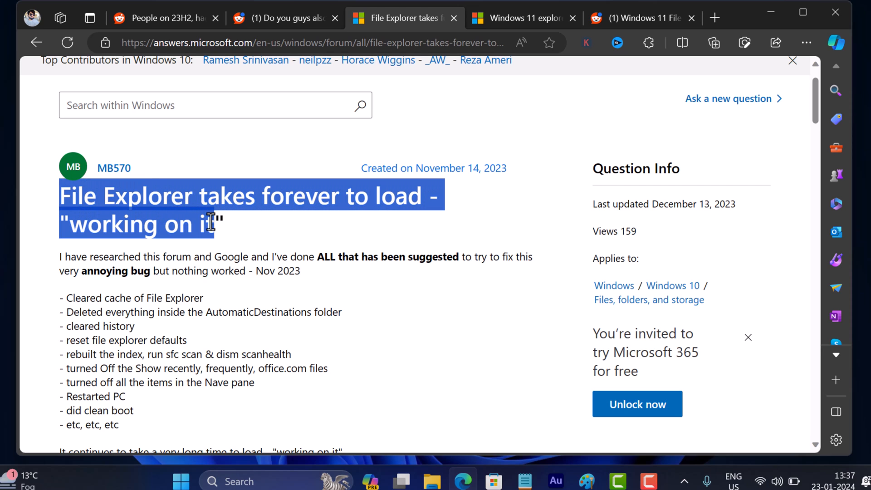
pyautogui.click(523, 18)
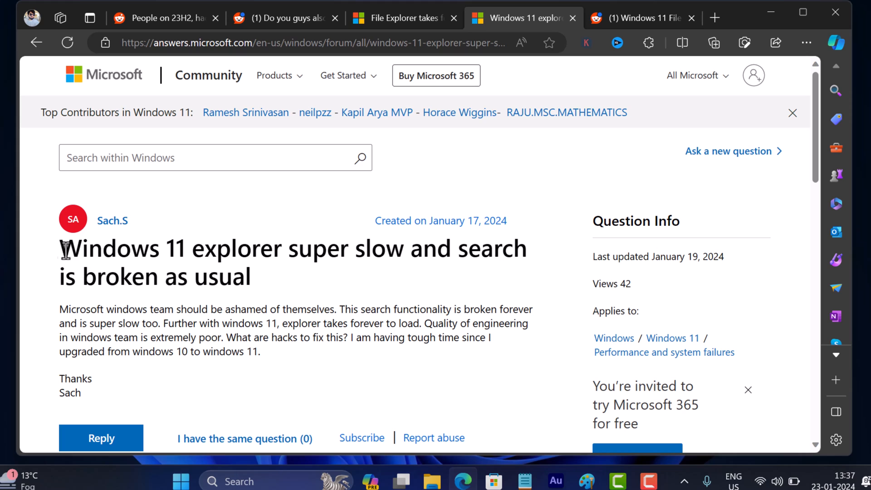
pyautogui.moveTo(61, 248); pyautogui.dragTo(472, 248)
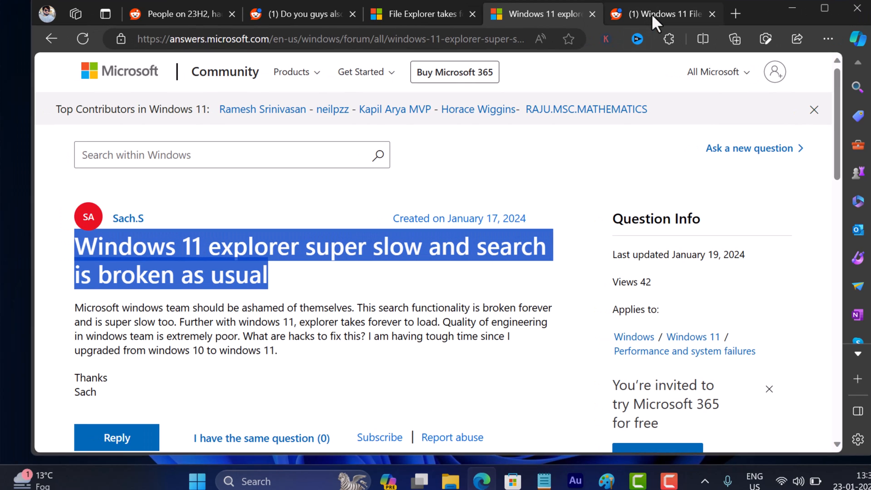
# Highlight the 'Windows 11 File Explorer Slow to Launch' title and its first sentence.
pyautogui.click(656, 14)
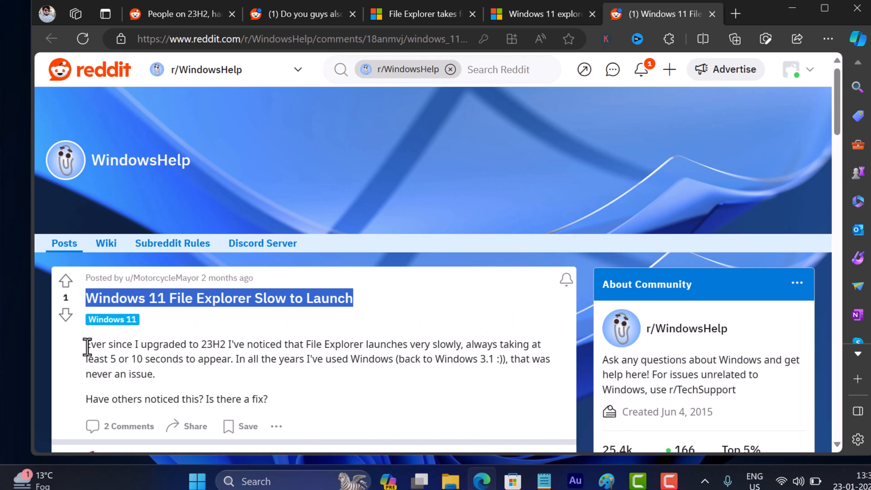
pyautogui.moveTo(84, 344); pyautogui.dragTo(414, 344)
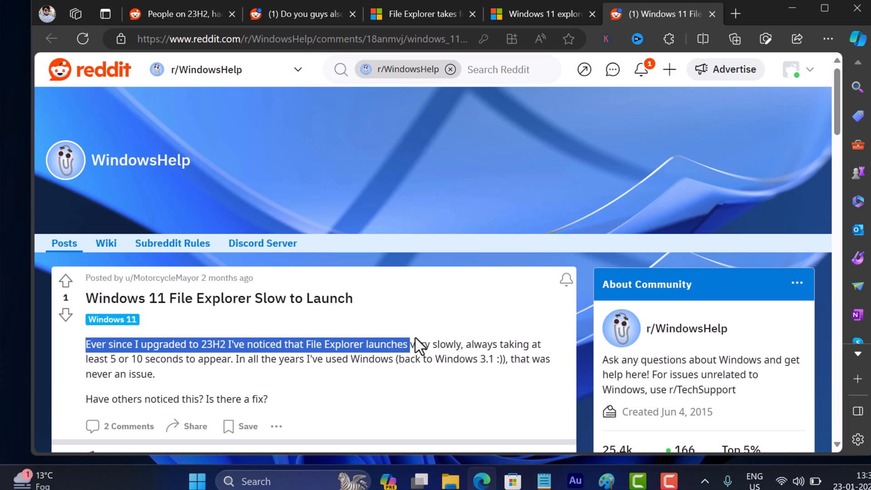
pyautogui.moveTo(411, 344); pyautogui.dragTo(470, 344)
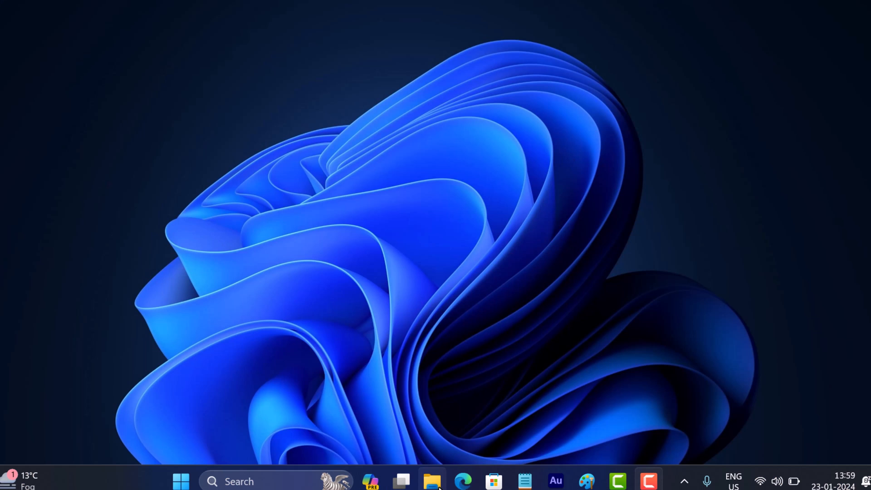
# Launch File Explorer from the taskbar to its Home page.
pyautogui.click(433, 481)
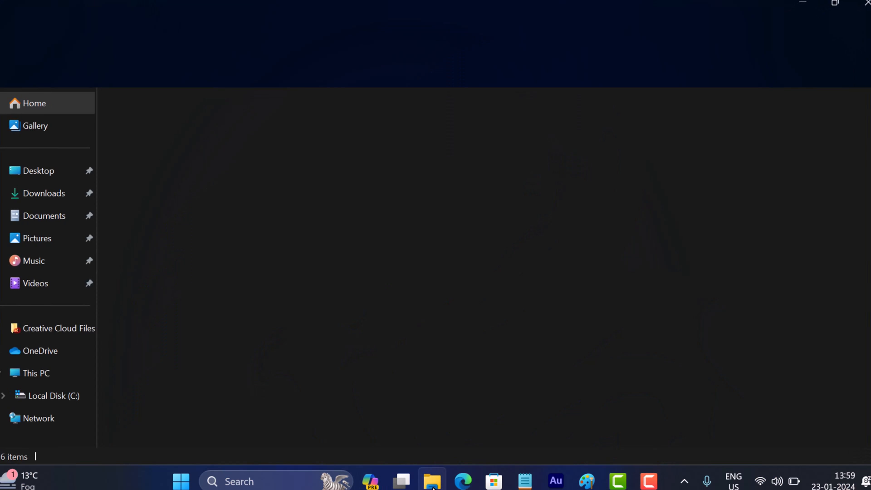
pyautogui.click(432, 481)
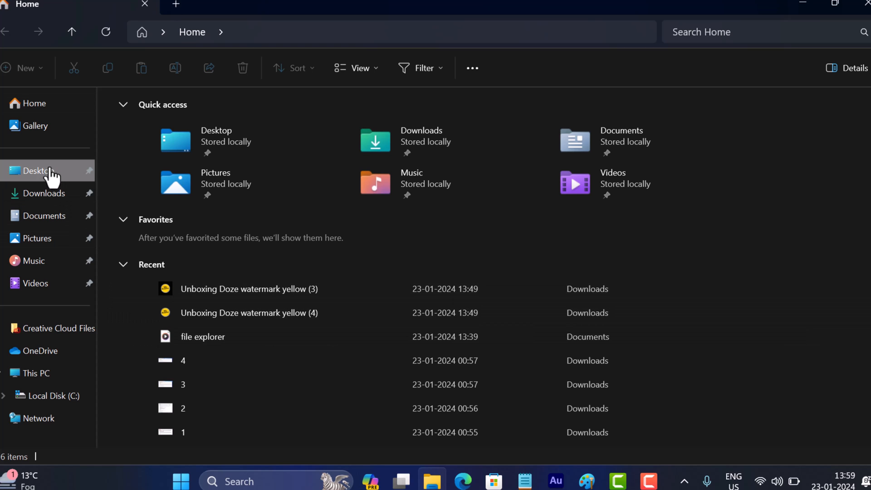
# Visit Downloads, OneDrive and This PC, then search This PC for 'WINDOWS'.
pyautogui.click(44, 193)
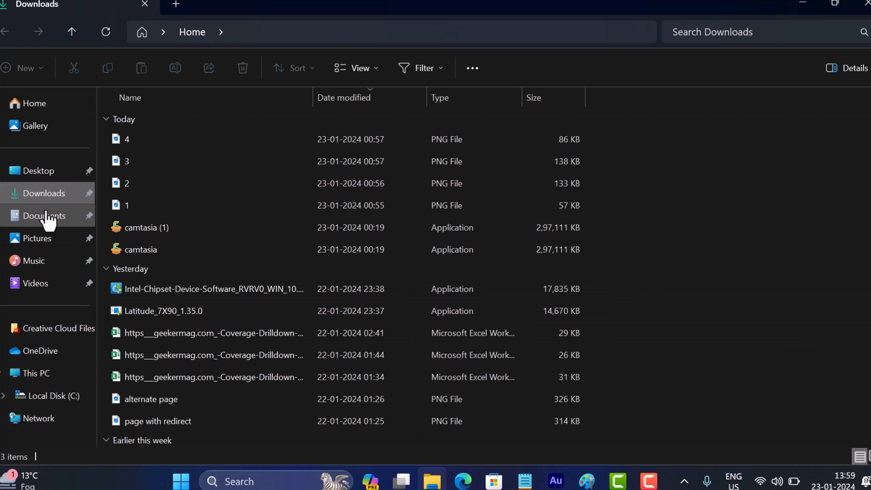
pyautogui.click(40, 351)
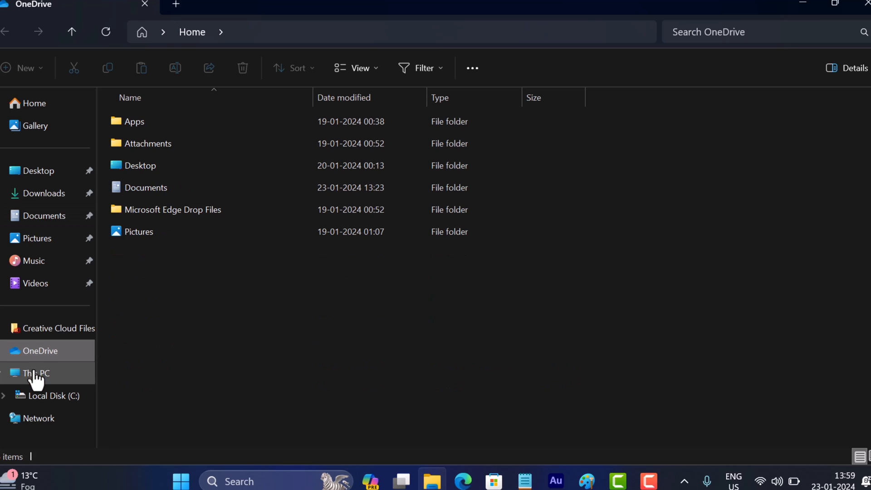
pyautogui.click(36, 373)
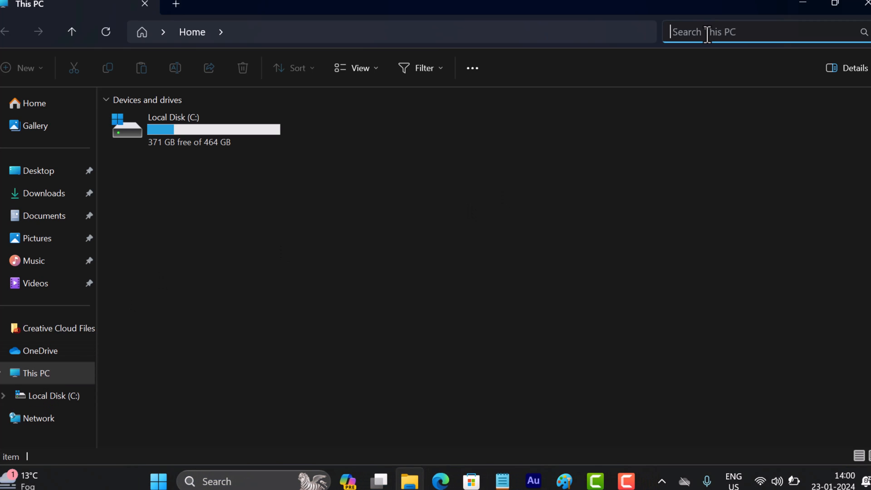
pyautogui.write('WINDOWS')
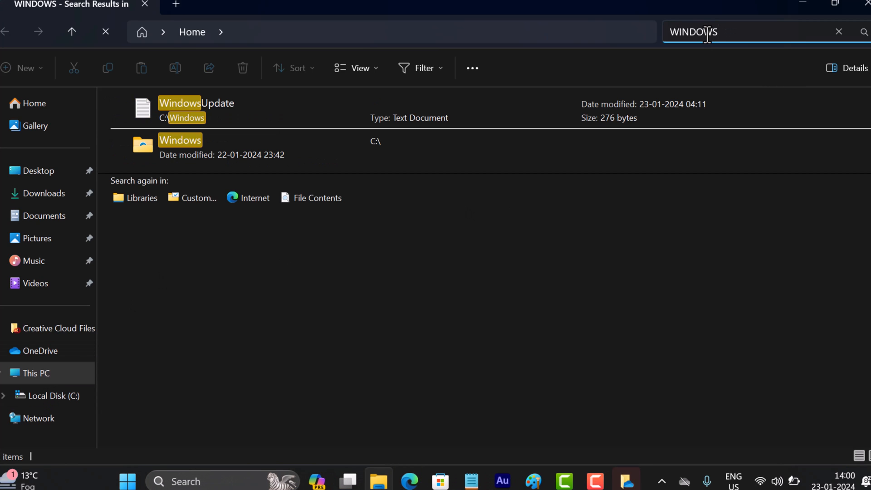